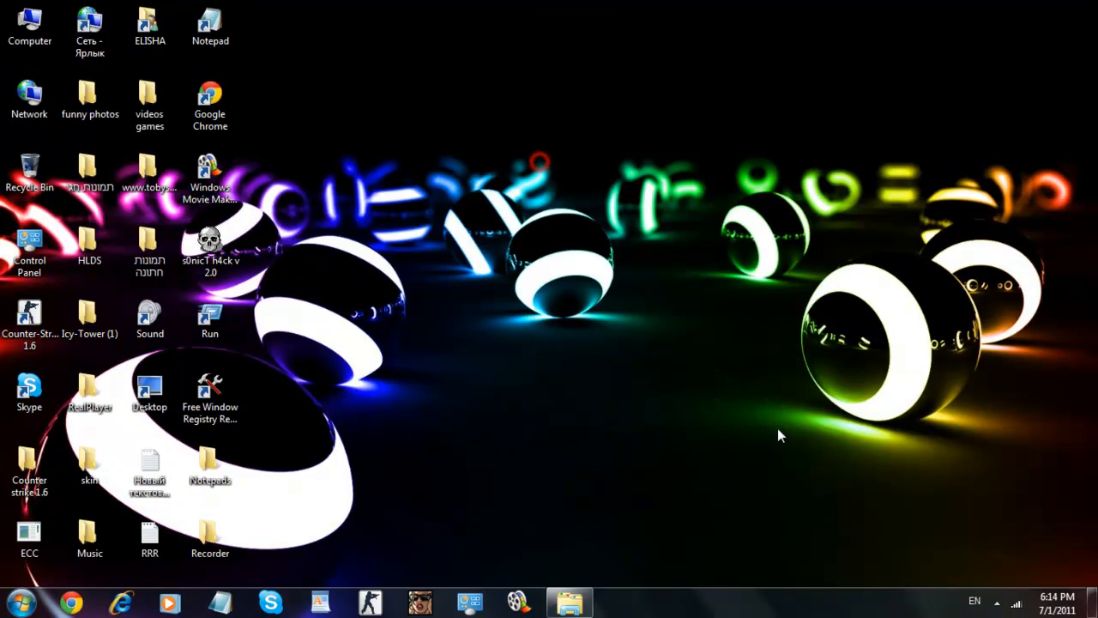
- Start Disk Cleanup from Local Disk (C:) Properties so it calculates reclaimable space
left_click_drag(494, 48, 687, 457)
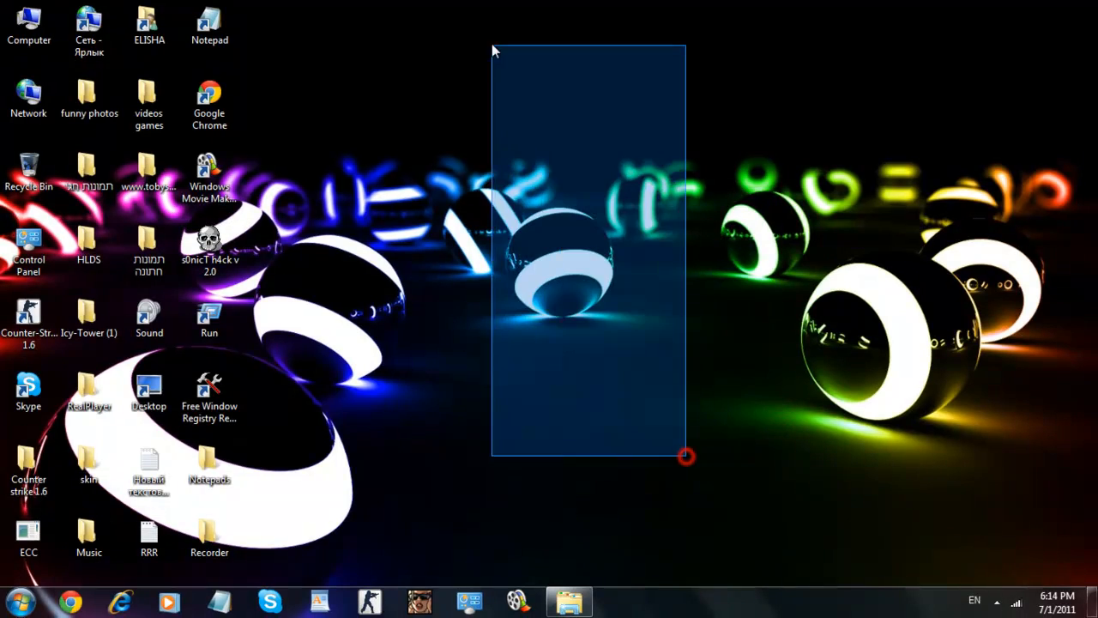
left_click_drag(686, 456, 625, 491)
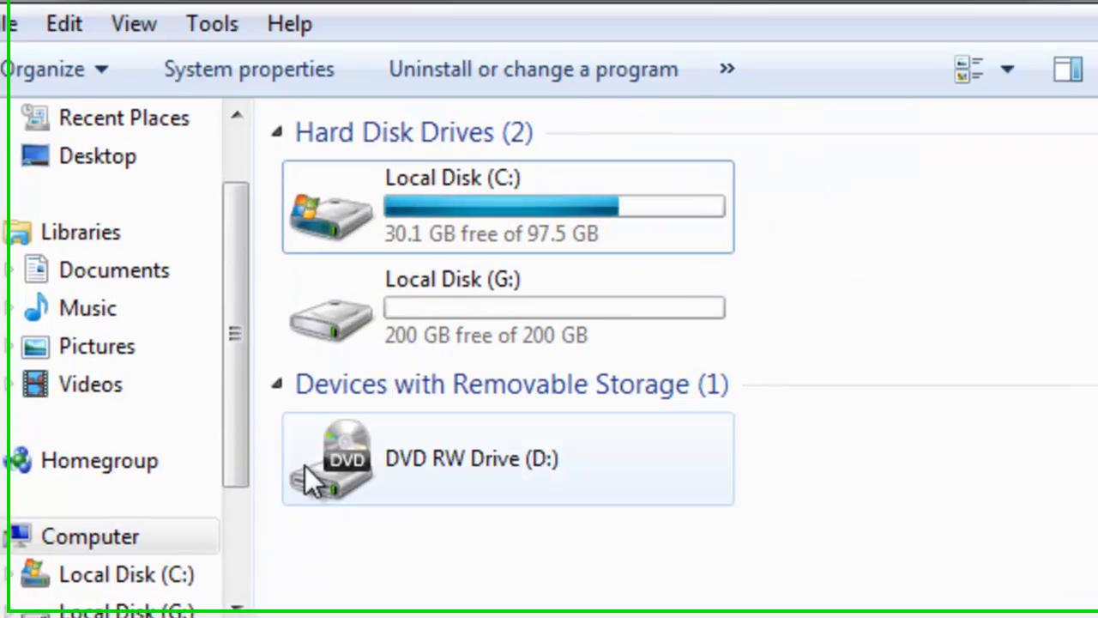
right_click(498, 206)
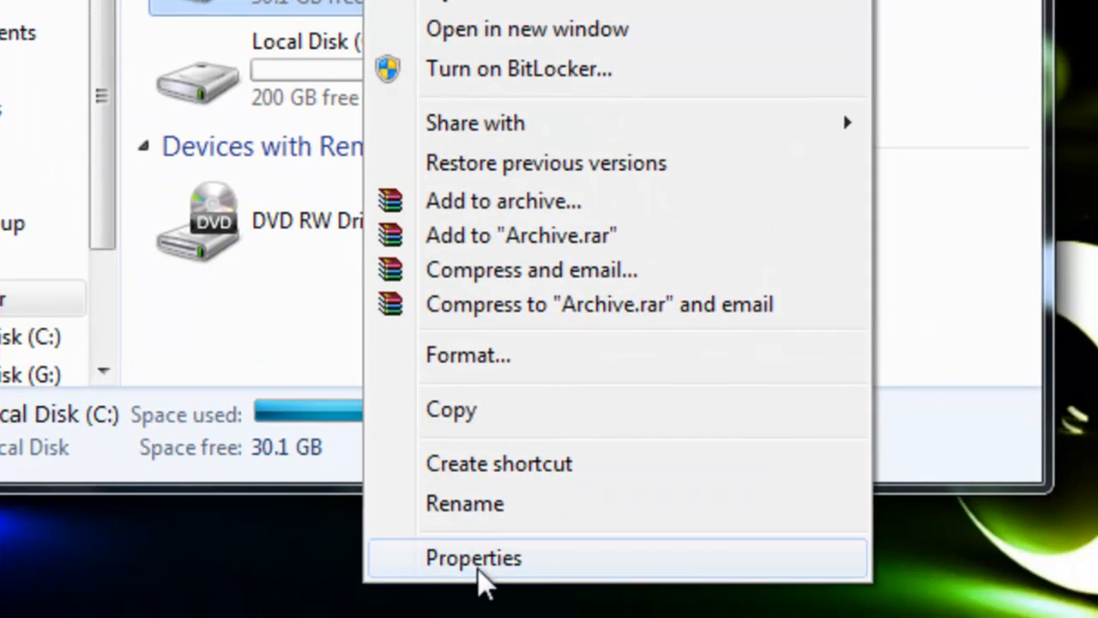
left_click(474, 556)
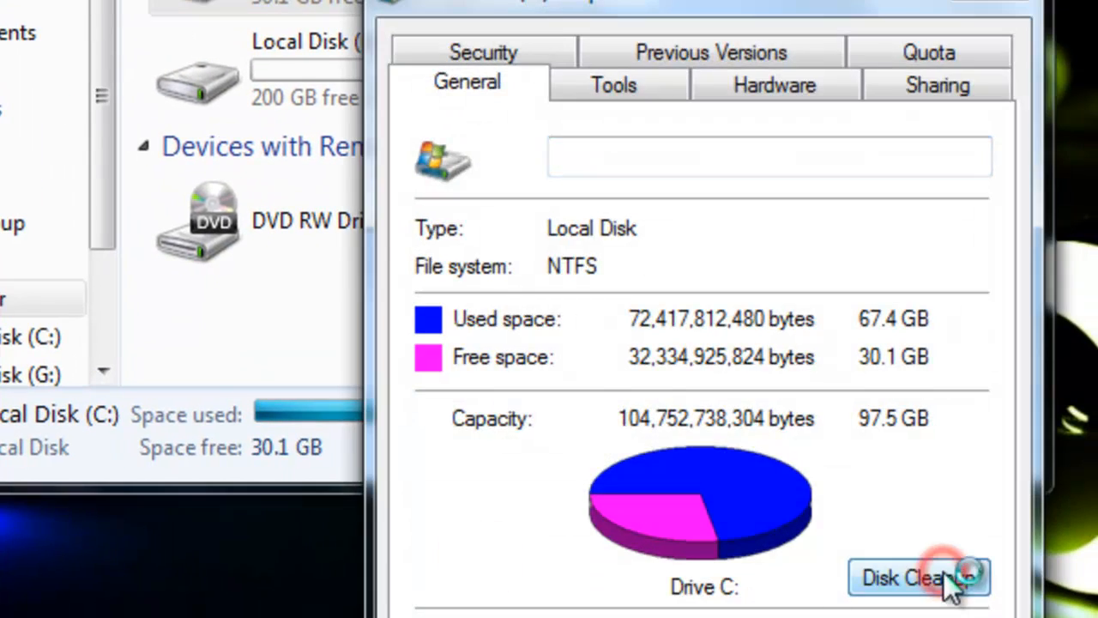
left_click(919, 577)
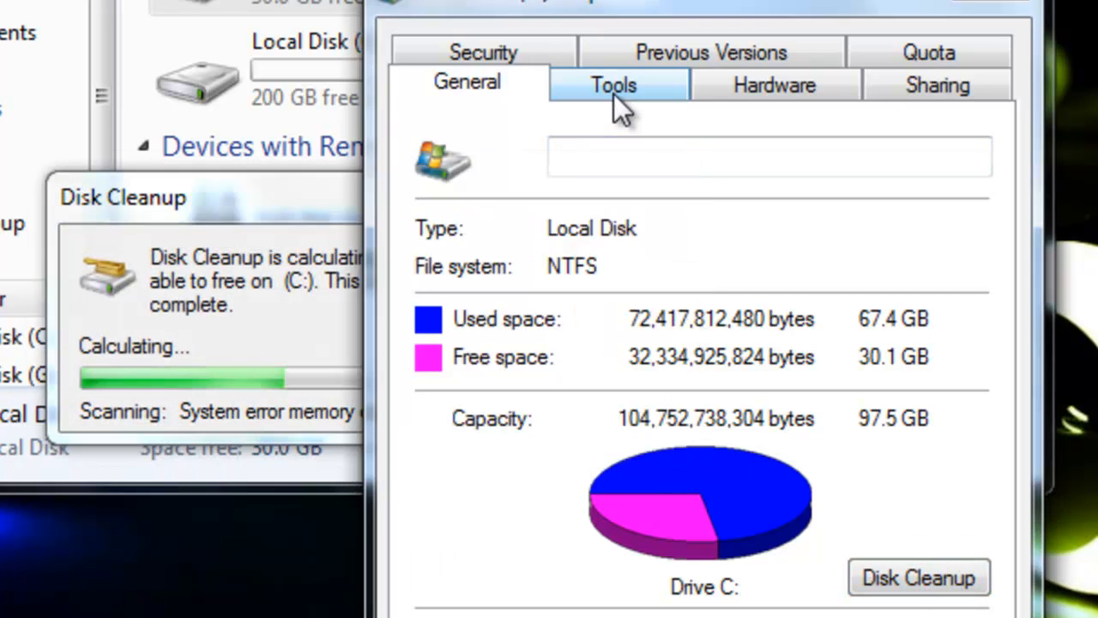
- From the Tools tab, schedule a C: check that fixes errors and recovers bad sectors at startup
left_click(614, 85)
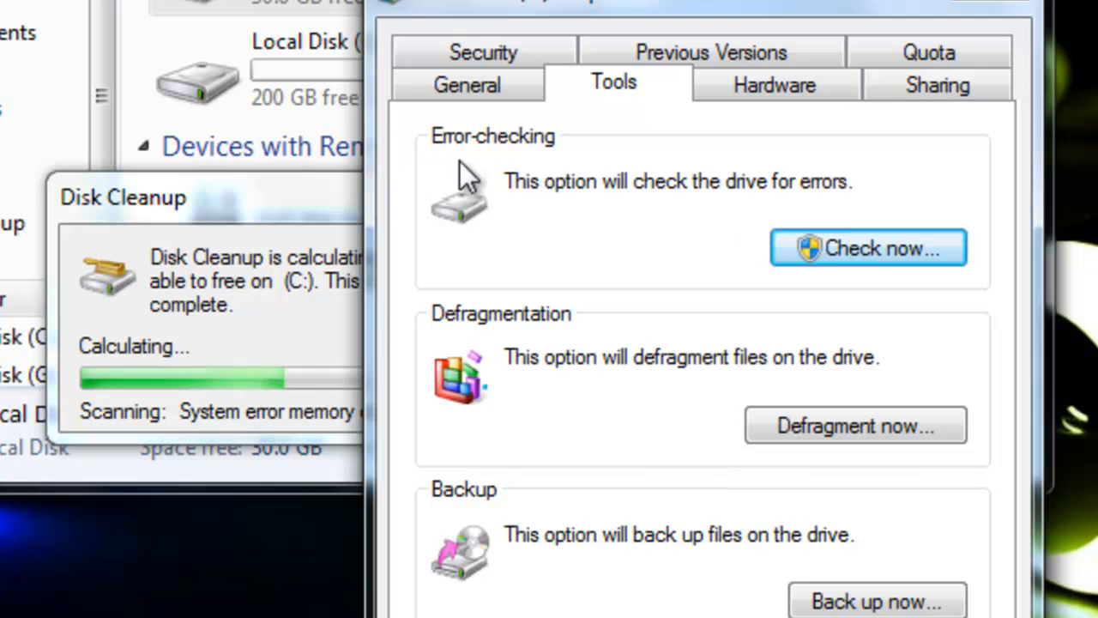
left_click(869, 247)
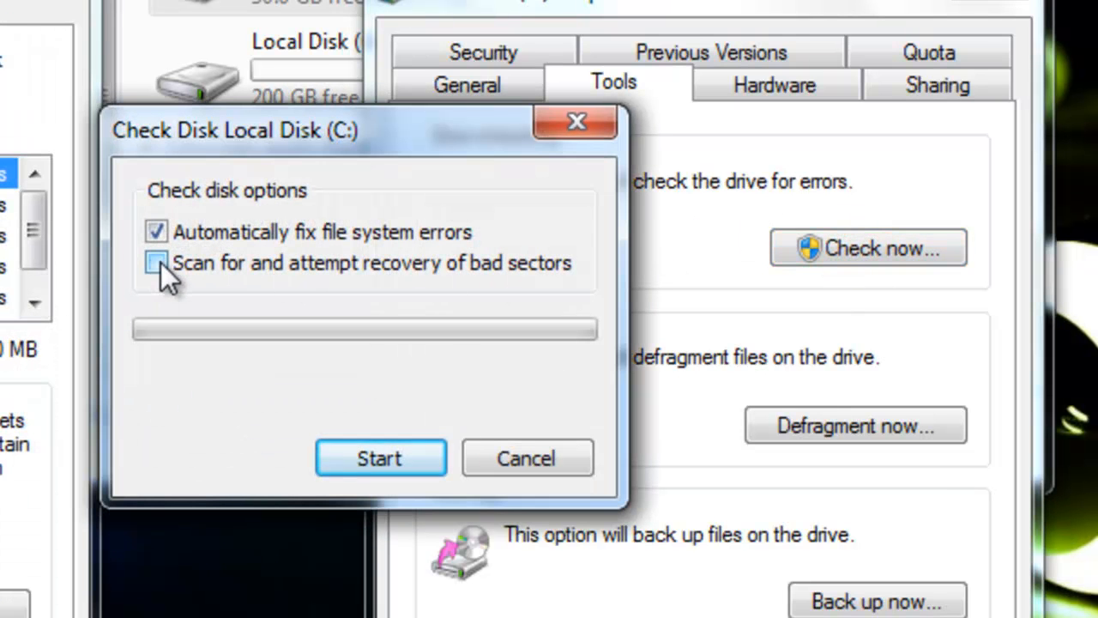
left_click(156, 263)
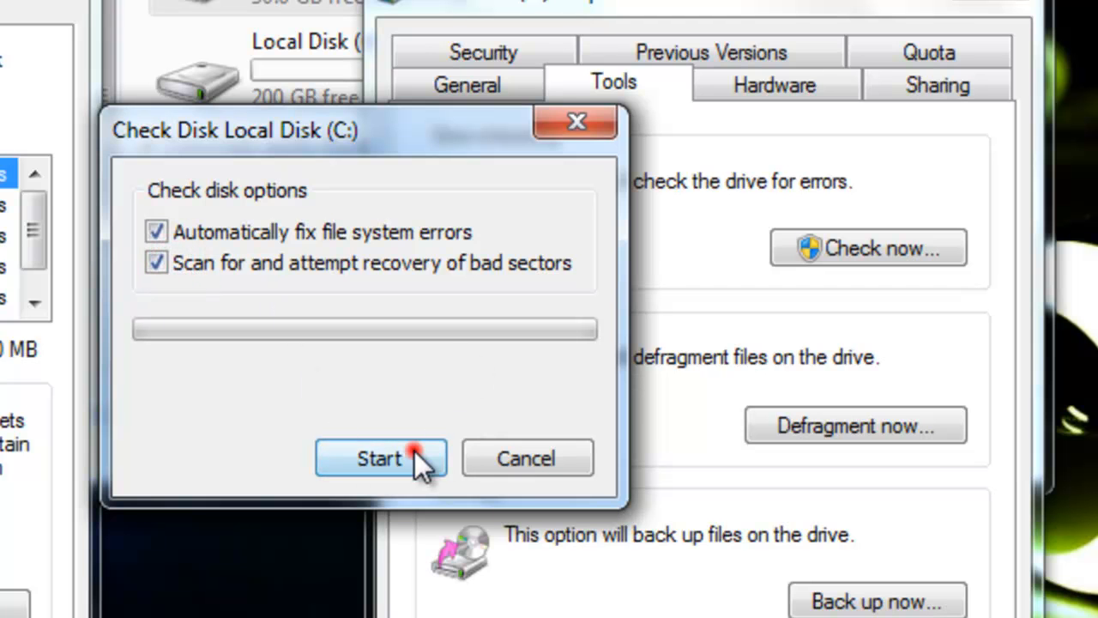
left_click(378, 456)
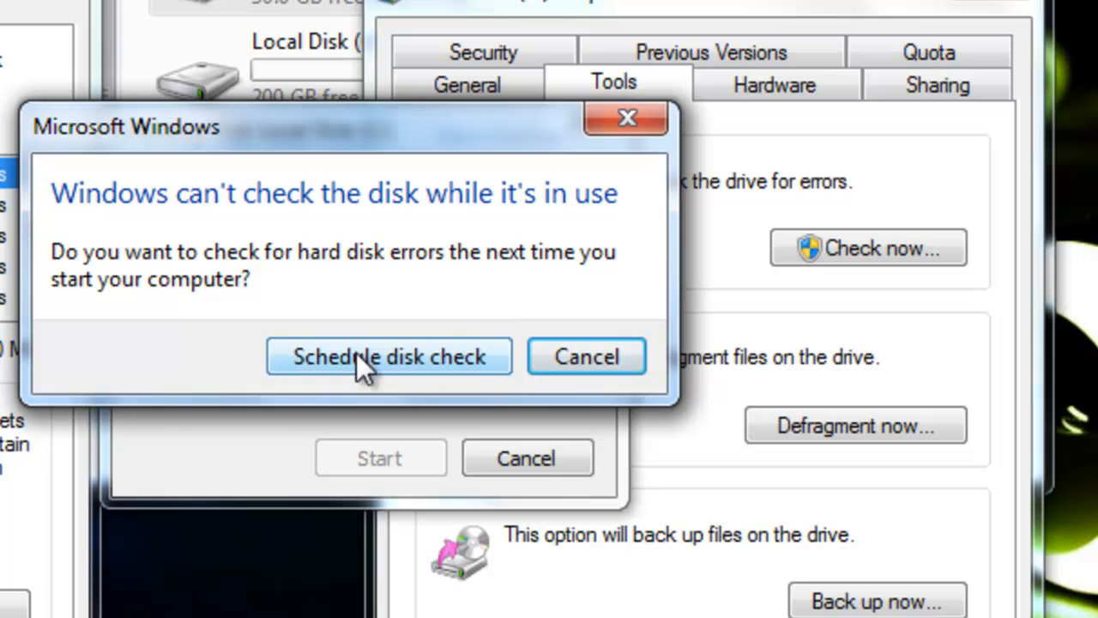
left_click(388, 357)
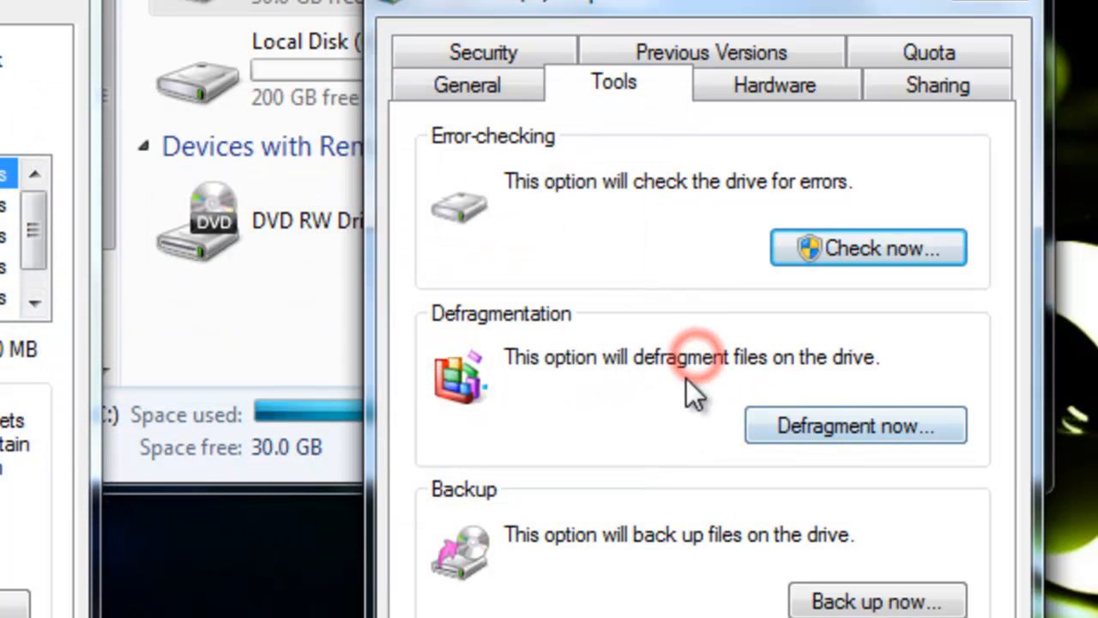
- Defragment drive C: in Disk Defragmenter, stop the G: run, and close with C: still running
left_click(855, 426)
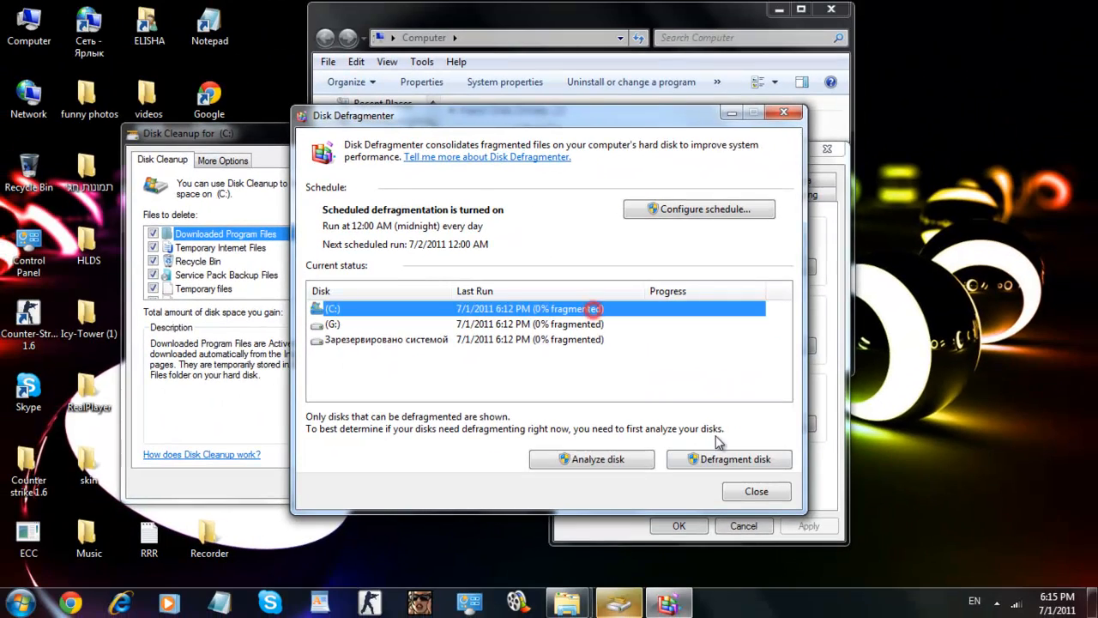
left_click(590, 460)
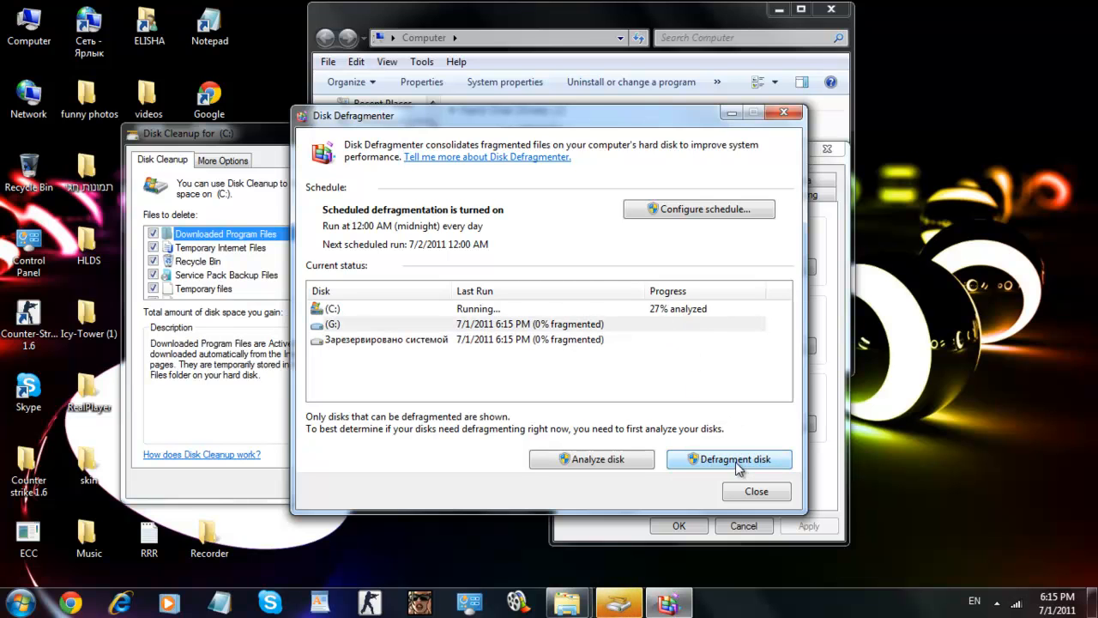
left_click(728, 460)
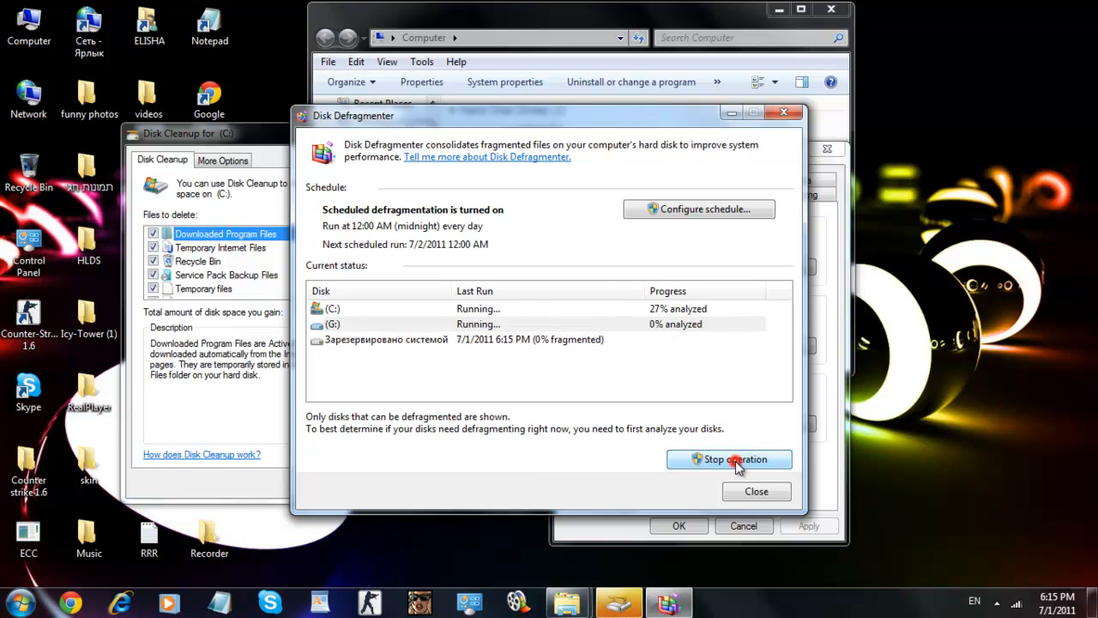
left_click(731, 460)
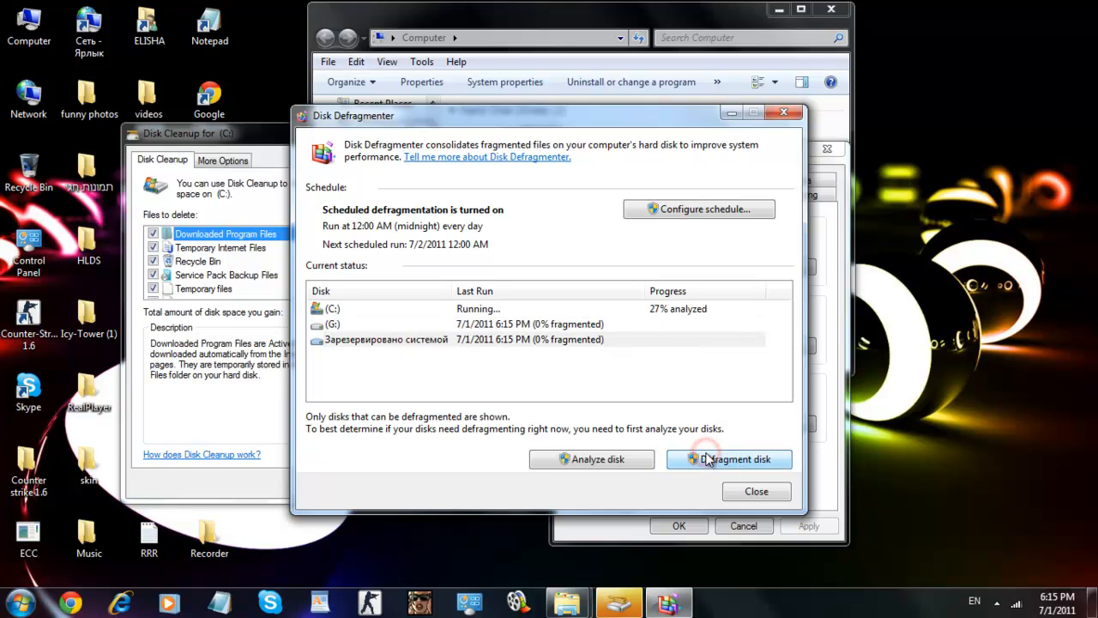
left_click(729, 460)
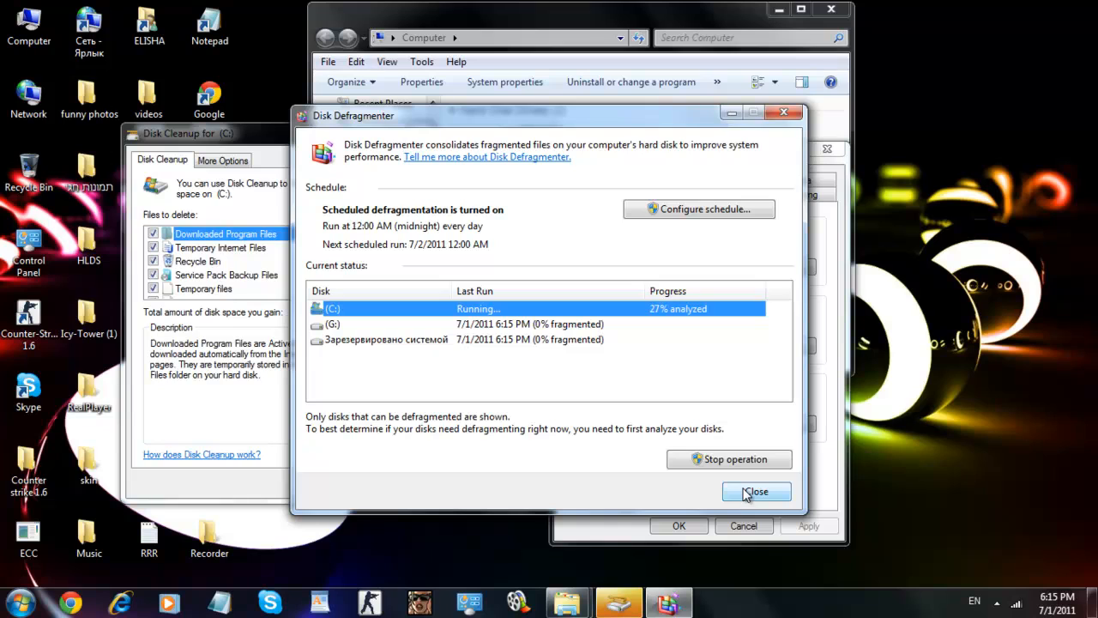
left_click(755, 491)
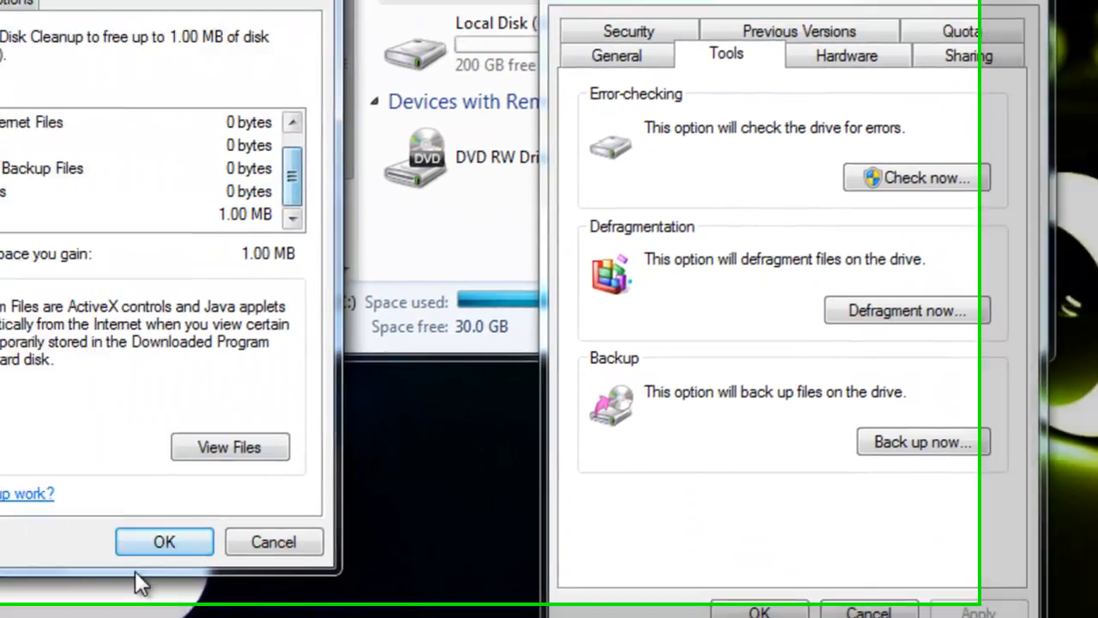
- Confirm freeing about 1.00 MB on C:, then check Previous Versions, which lists none
left_click(165, 542)
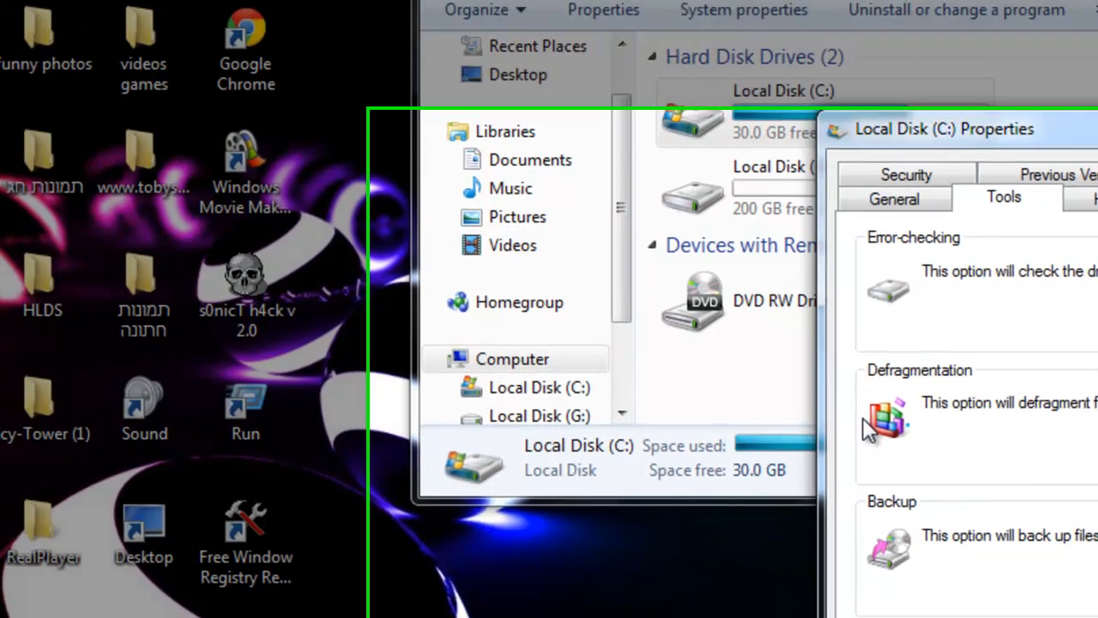
left_click(1055, 175)
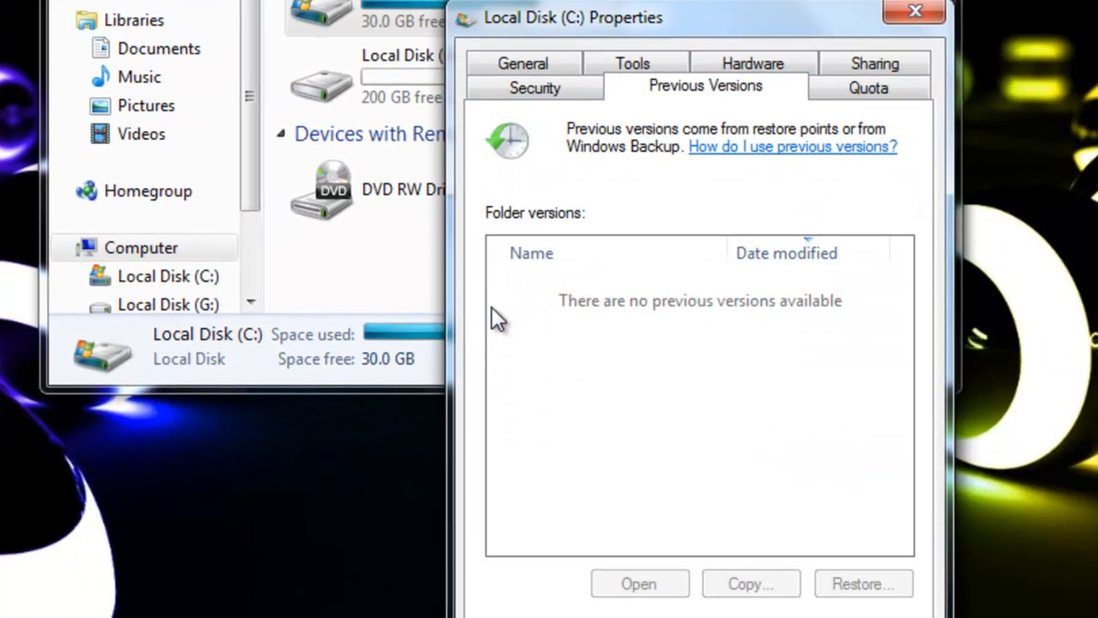